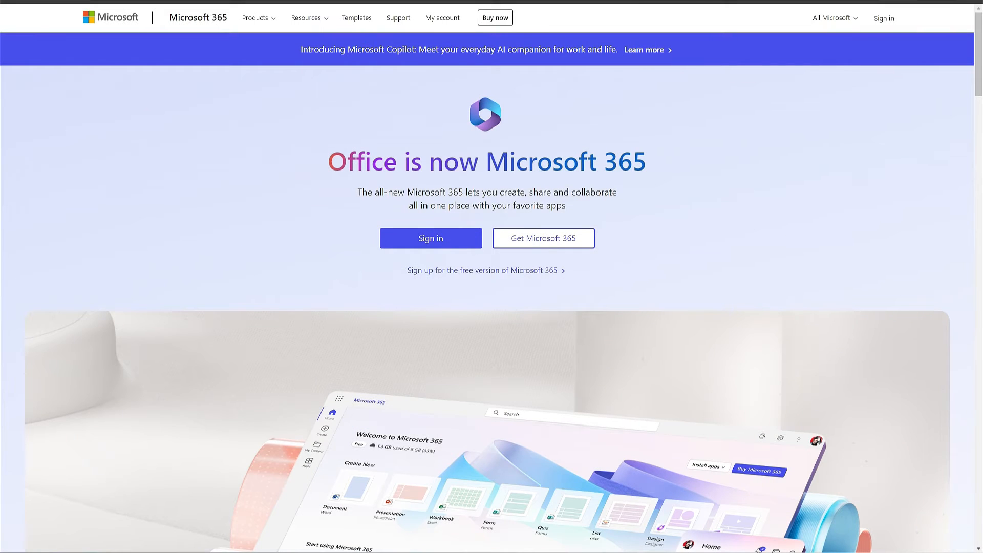
- Sign in to the Microsoft 365 work account and open the Compliance portal
{"action": "left_click", "coordinate": [430, 238]}
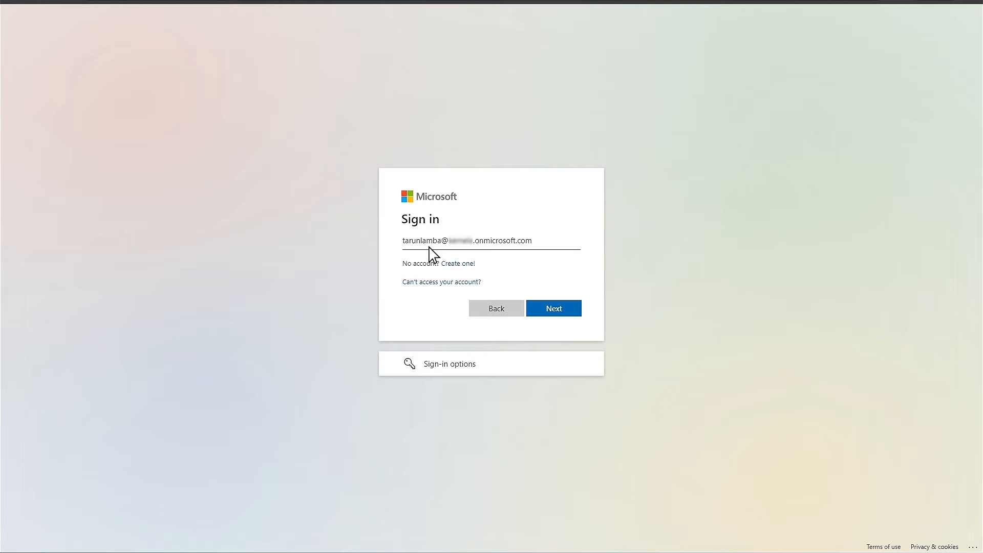
{"action": "mouse_move", "coordinate": [533, 258]}
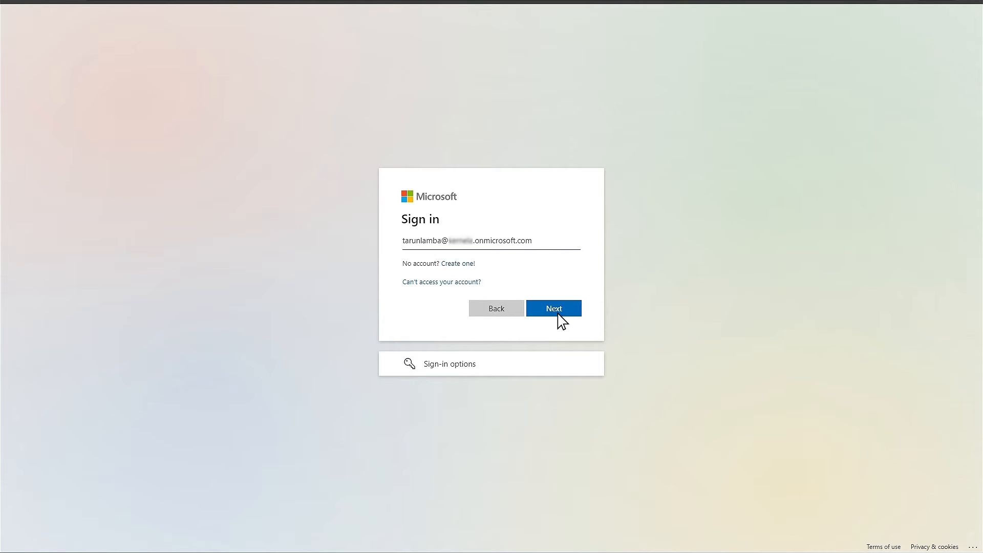
{"action": "left_click", "coordinate": [553, 307]}
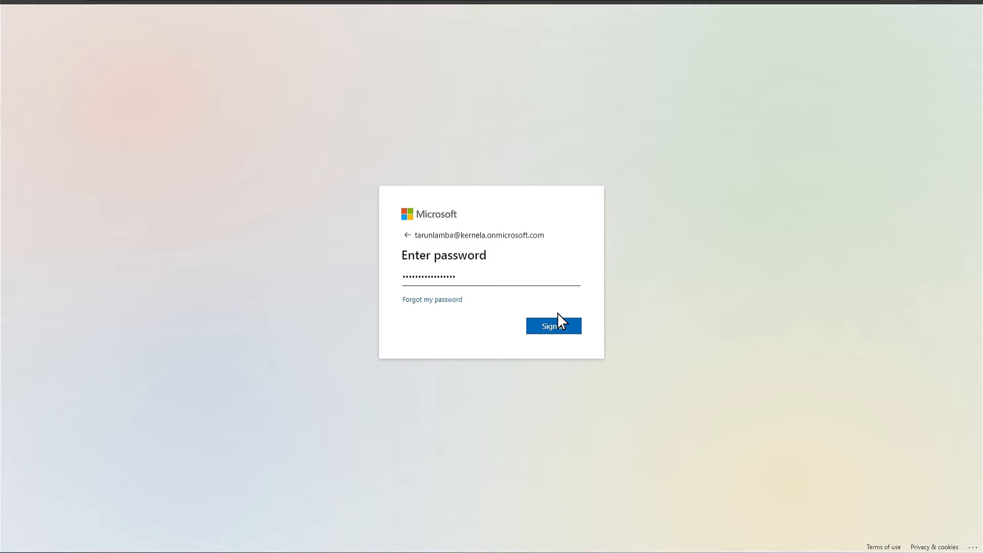
{"action": "left_click", "coordinate": [552, 326]}
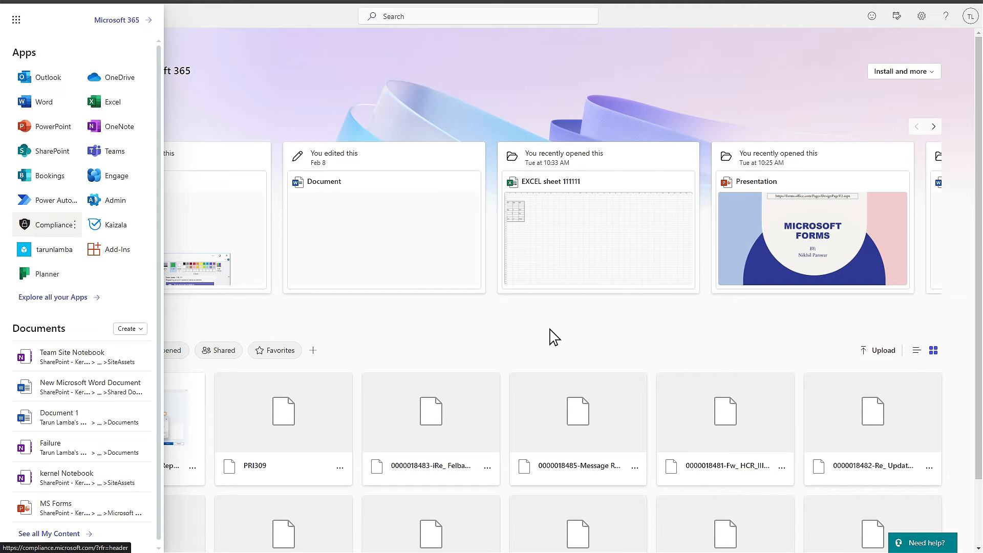
{"action": "mouse_move", "coordinate": [153, 129]}
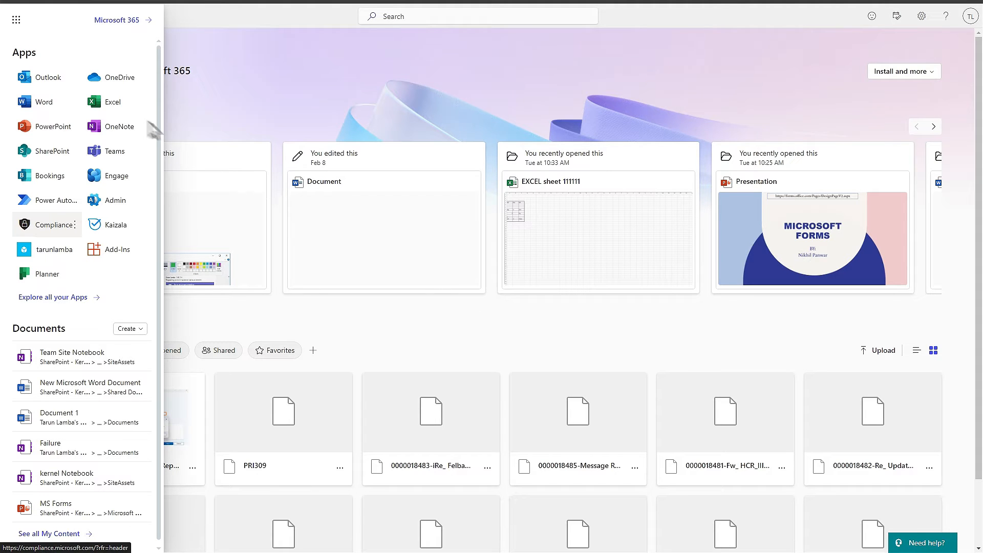
{"action": "mouse_move", "coordinate": [55, 237]}
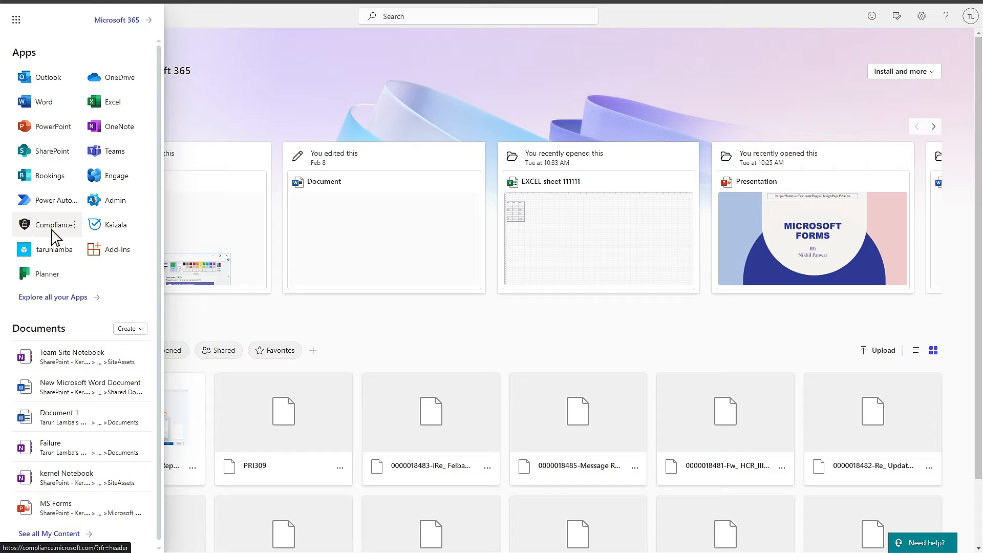
{"action": "left_click", "coordinate": [46, 224]}
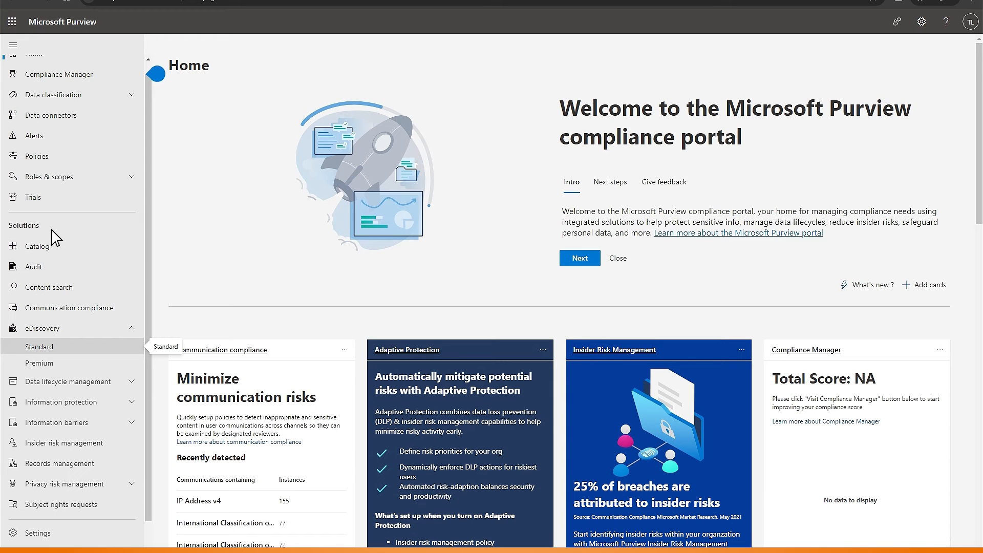
{"action": "mouse_move", "coordinate": [43, 339]}
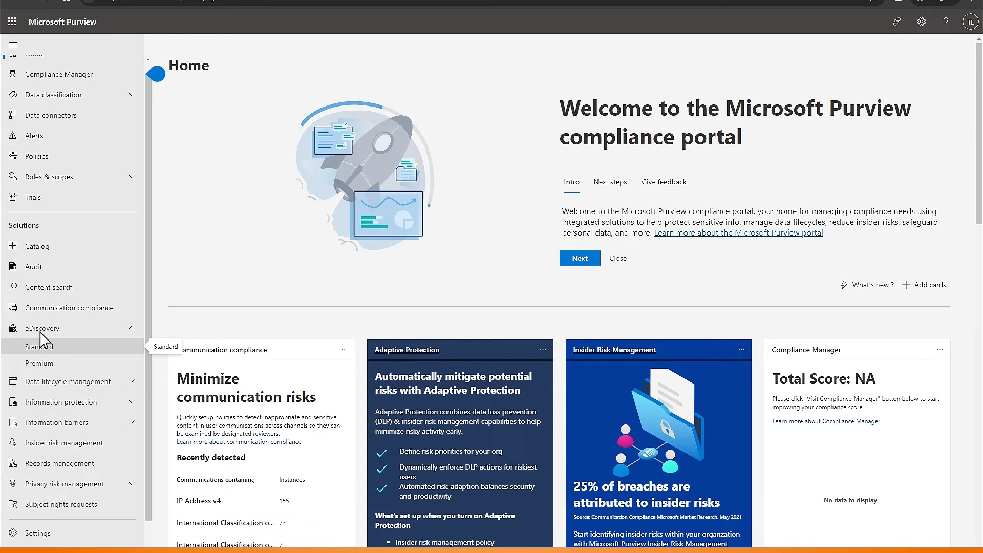
{"action": "mouse_move", "coordinate": [43, 358]}
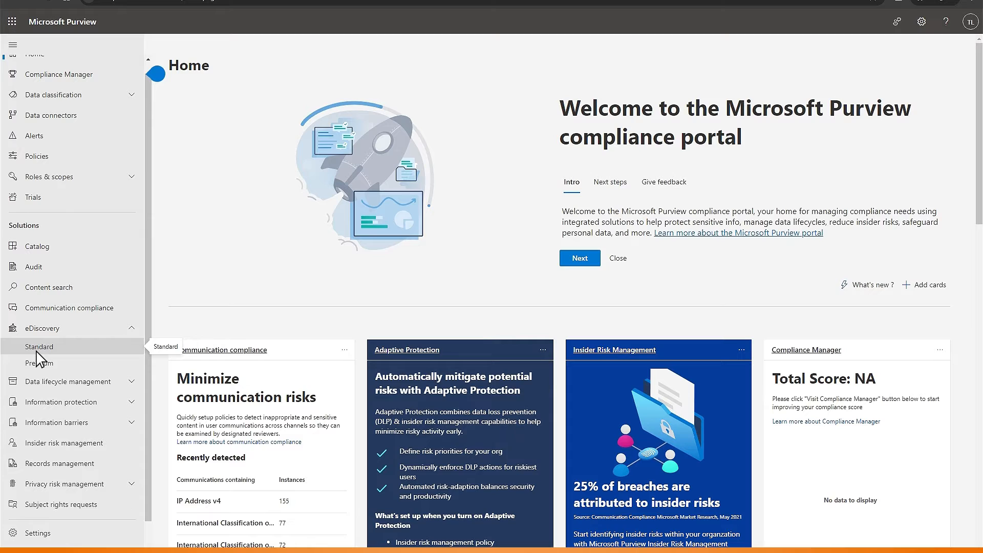
- Open eDiscovery Standard from the left navigation
{"action": "left_click", "coordinate": [39, 346]}
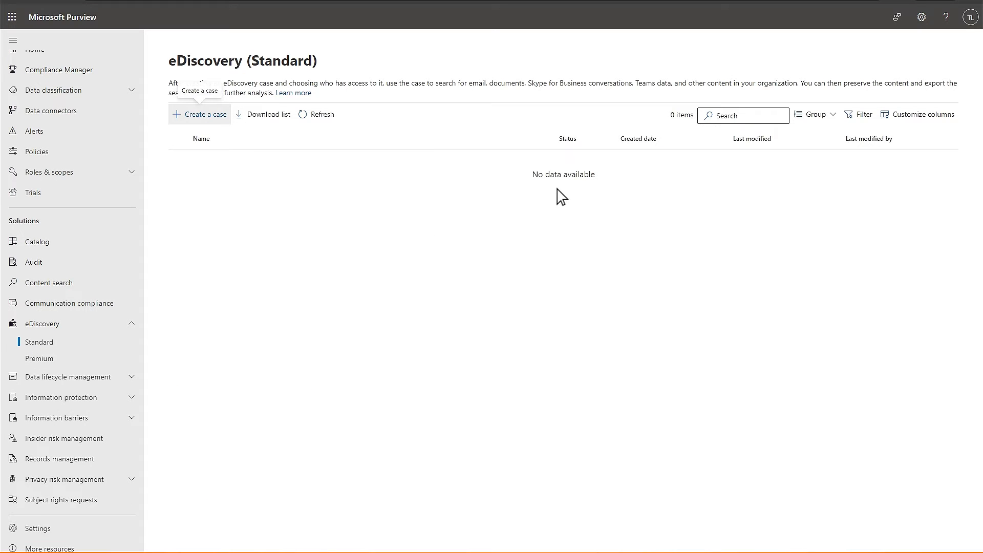
{"action": "mouse_move", "coordinate": [539, 192]}
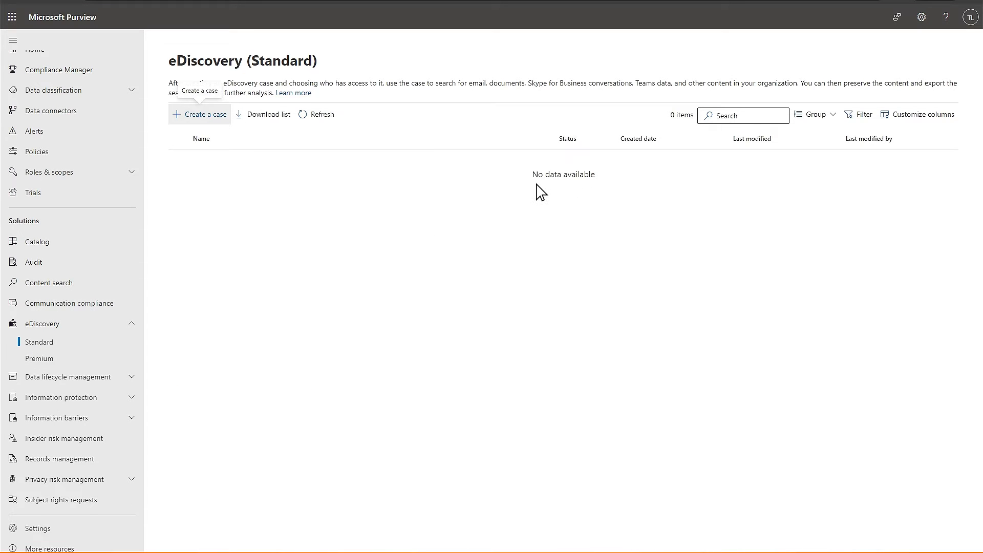
{"action": "mouse_move", "coordinate": [215, 134]}
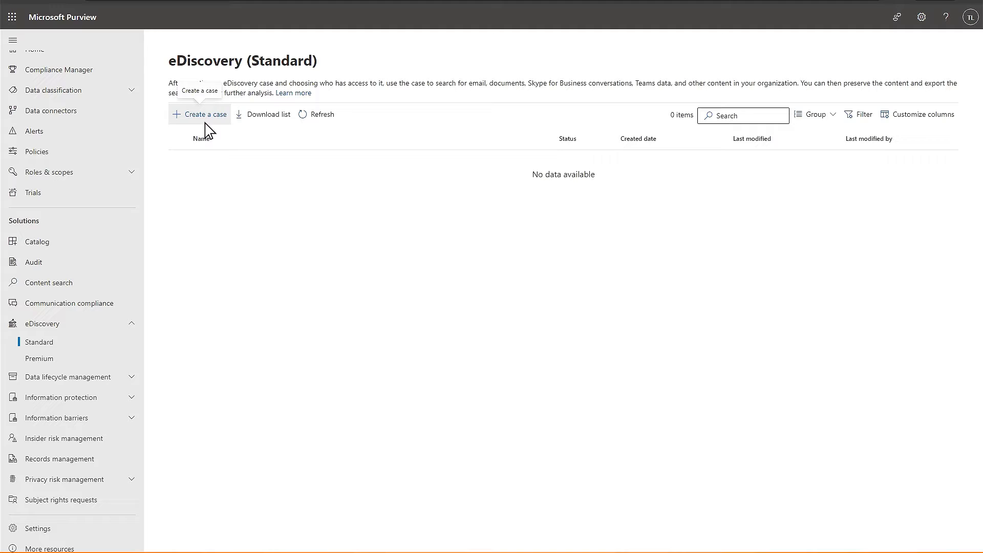
- Create case KernelGroupsExport, open it, and name a new search New-Kernel-Group-Export
{"action": "left_click", "coordinate": [199, 113]}
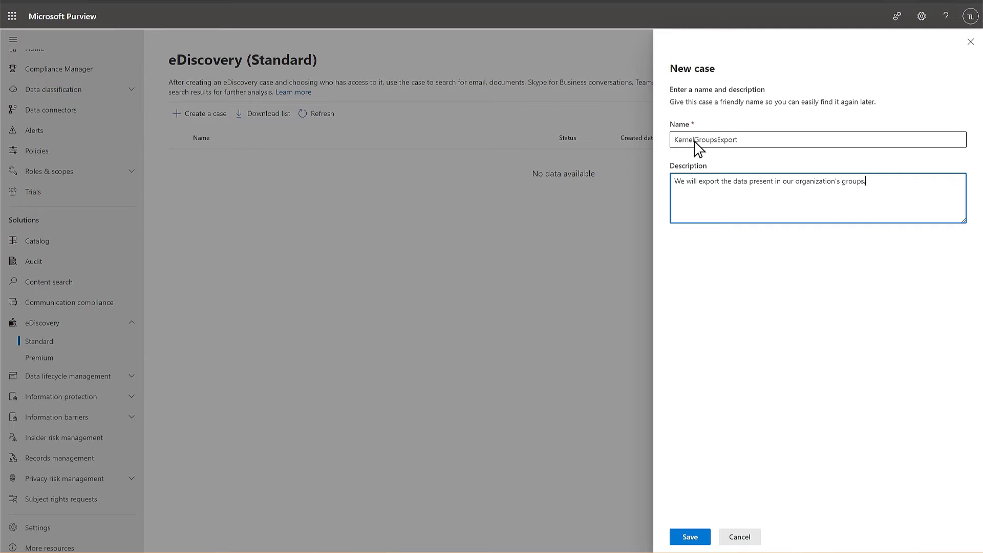
{"action": "mouse_move", "coordinate": [706, 198]}
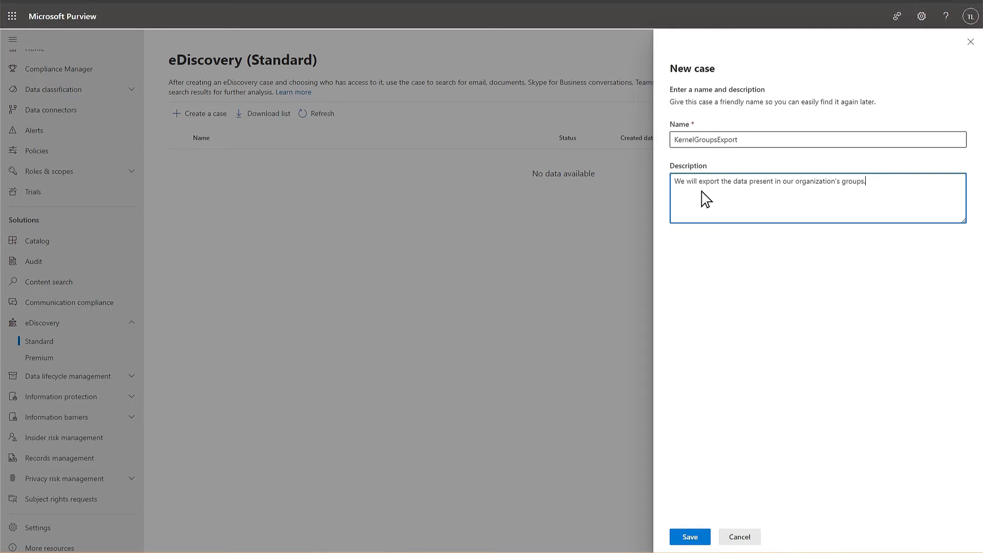
{"action": "left_click", "coordinate": [689, 536]}
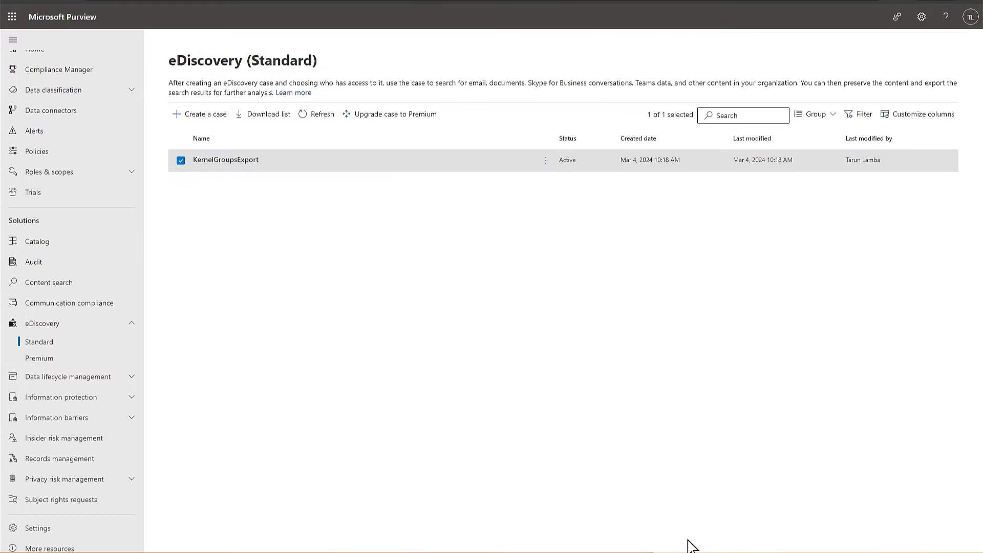
{"action": "mouse_move", "coordinate": [240, 178]}
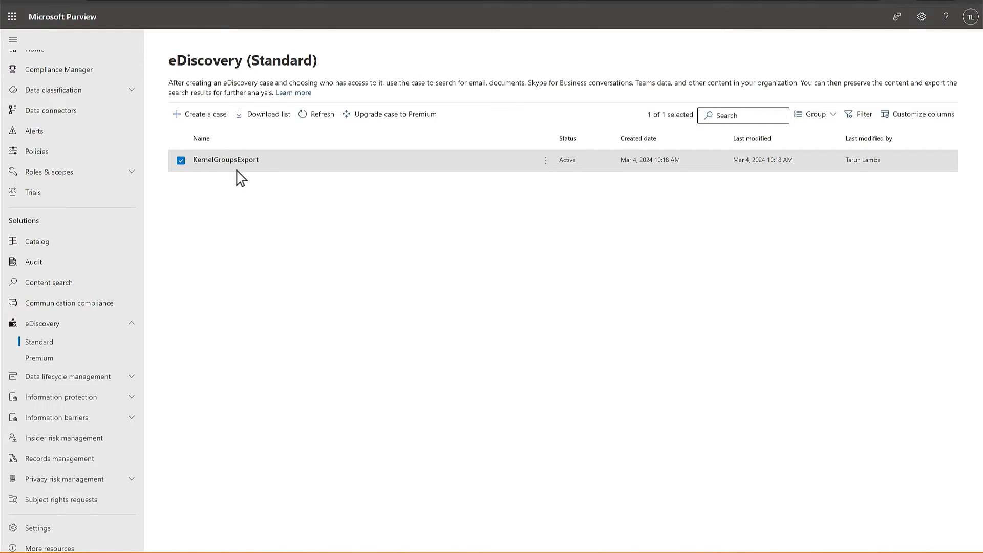
{"action": "mouse_move", "coordinate": [203, 181]}
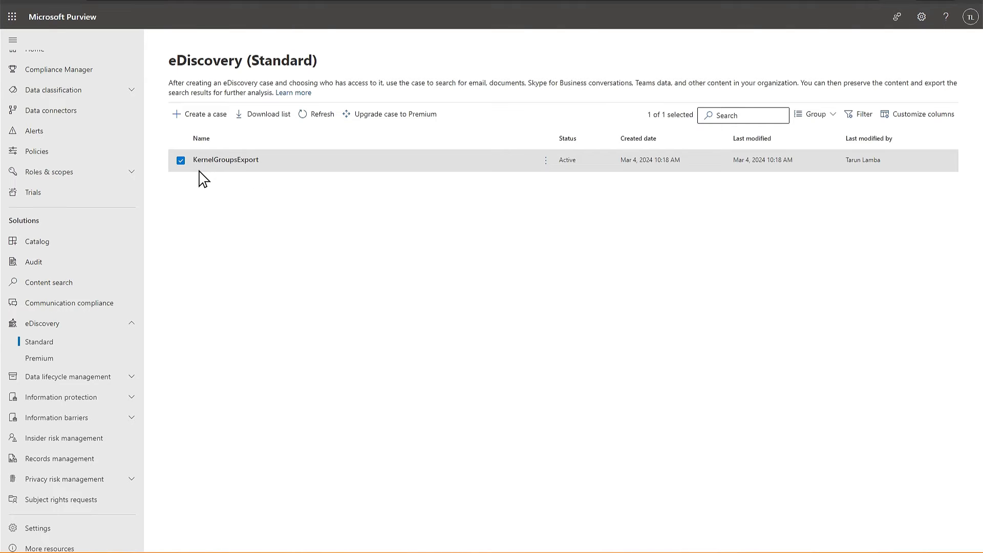
{"action": "left_click", "coordinate": [225, 160]}
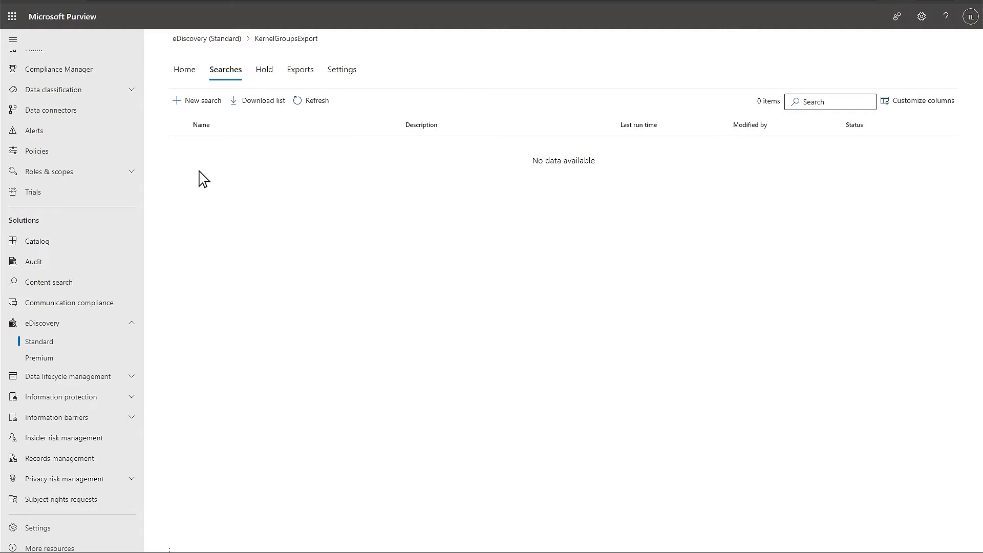
{"action": "left_click", "coordinate": [196, 100]}
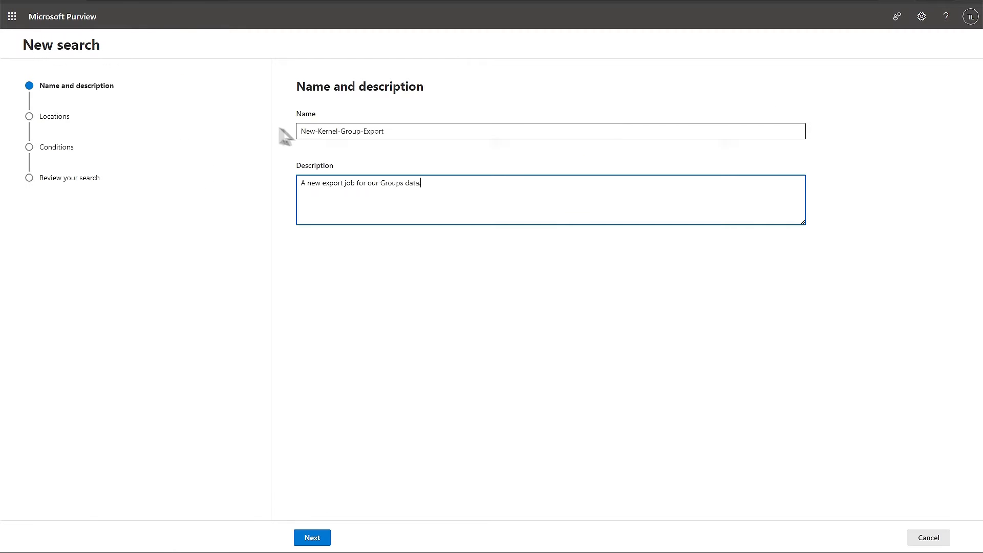
{"action": "mouse_move", "coordinate": [365, 380]}
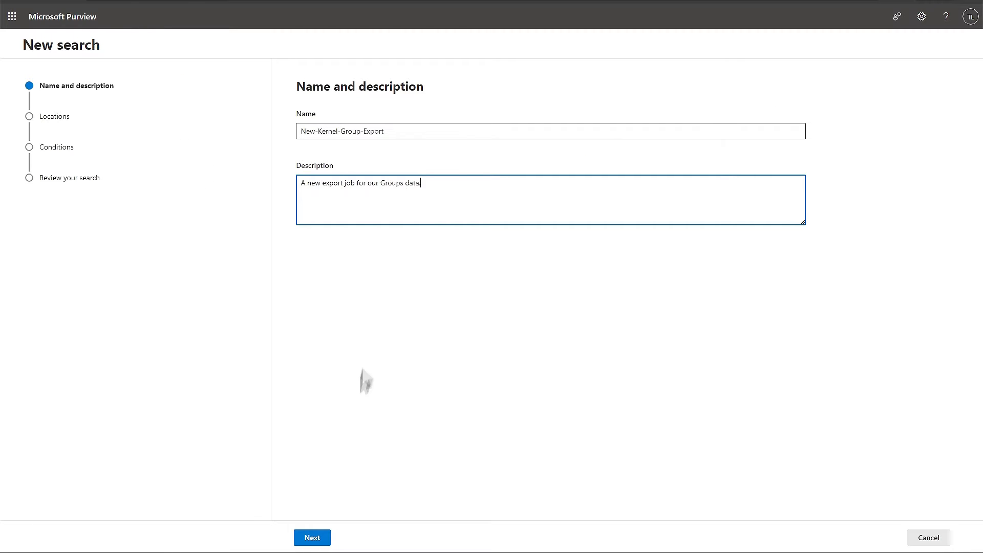
{"action": "left_click", "coordinate": [312, 537]}
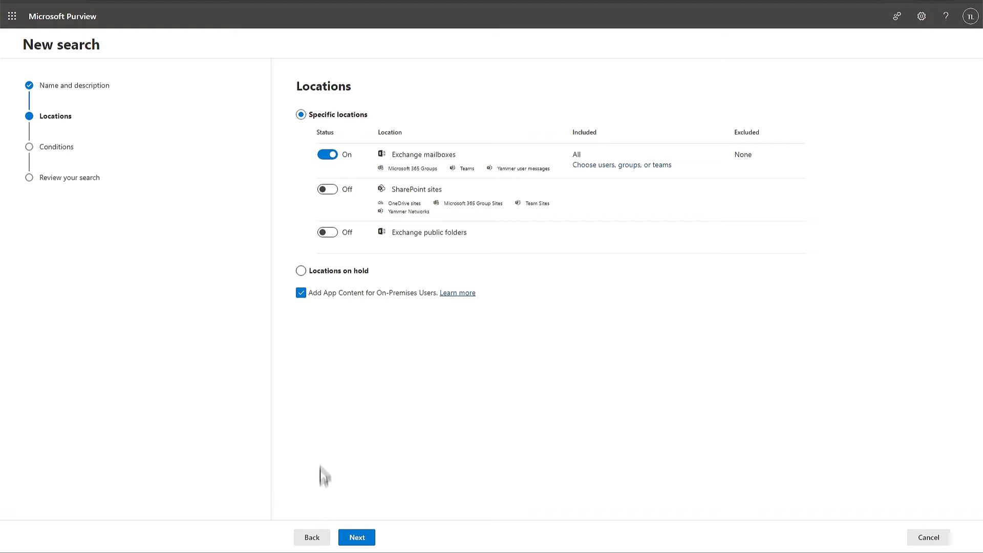
{"action": "mouse_move", "coordinate": [319, 125]}
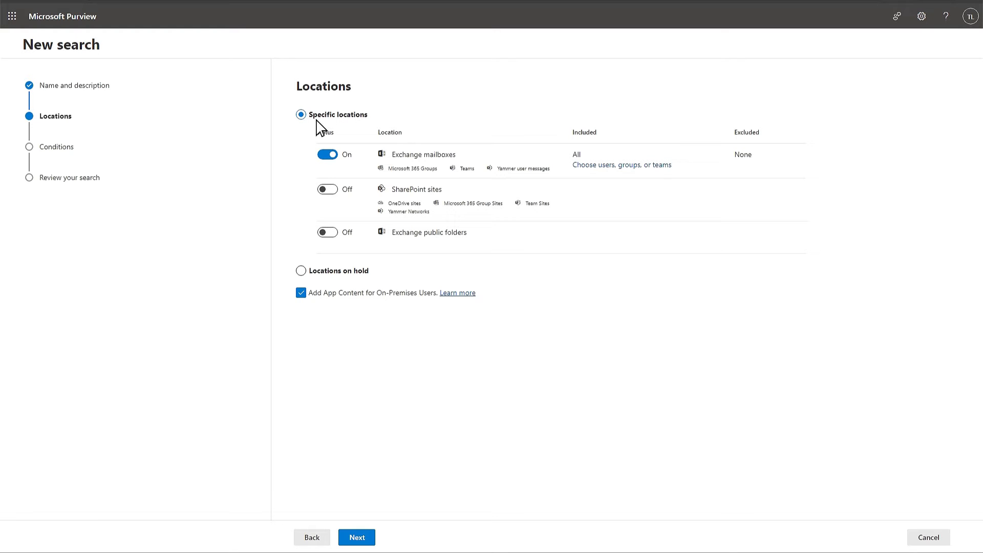
{"action": "mouse_move", "coordinate": [329, 168]}
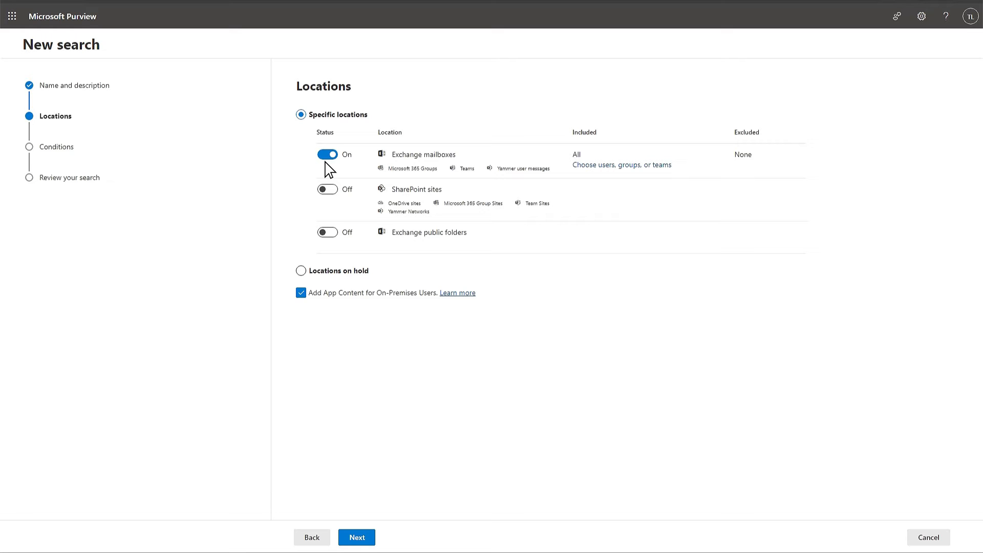
{"action": "mouse_move", "coordinate": [334, 171]}
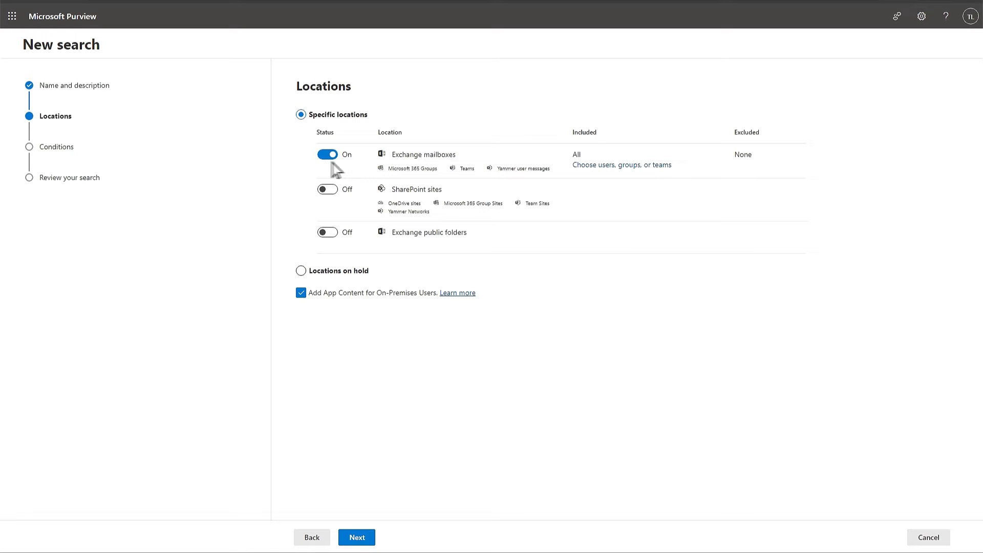
{"action": "mouse_move", "coordinate": [604, 182]}
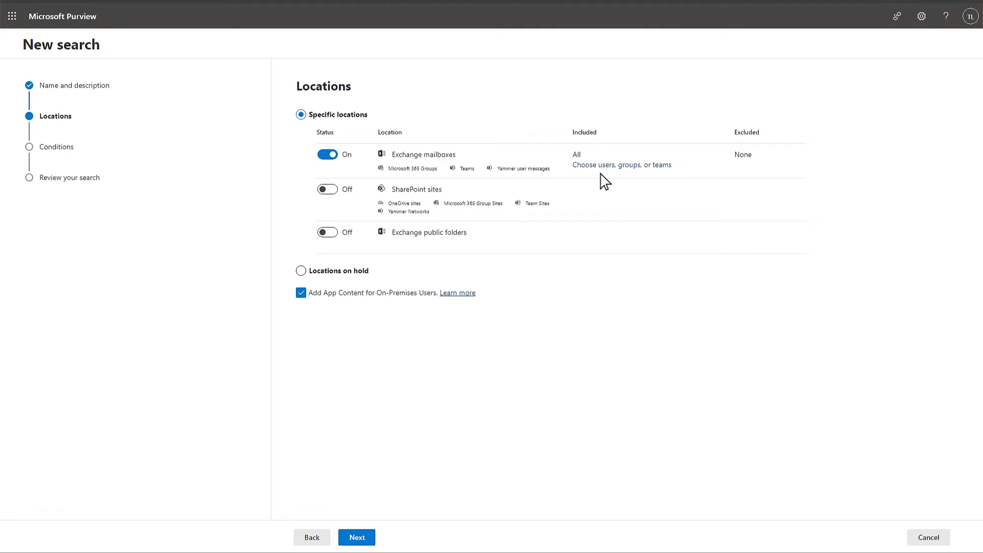
- Choose only the Content enquiries mailbox under Exchange mailboxes and continue to conditions
{"action": "left_click", "coordinate": [620, 164]}
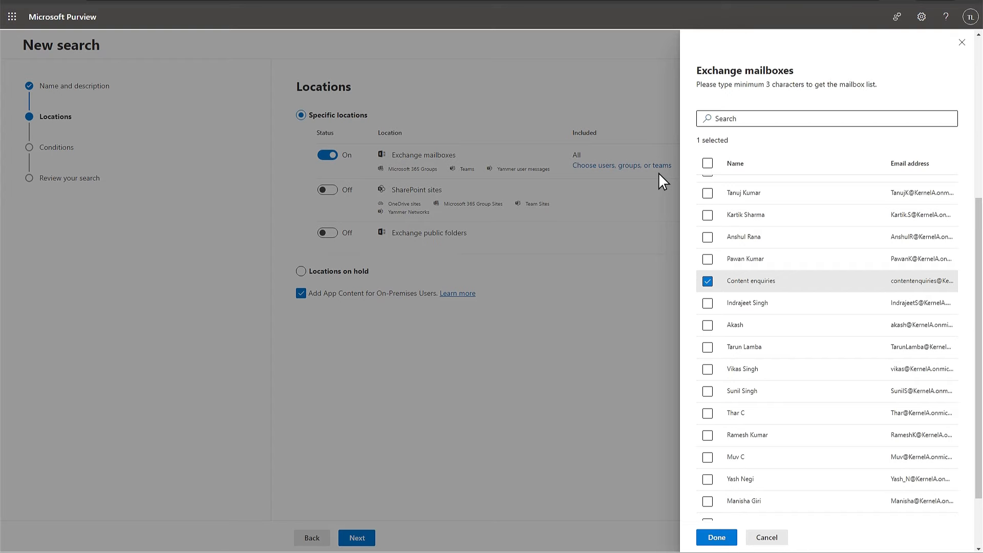
{"action": "mouse_move", "coordinate": [740, 368]}
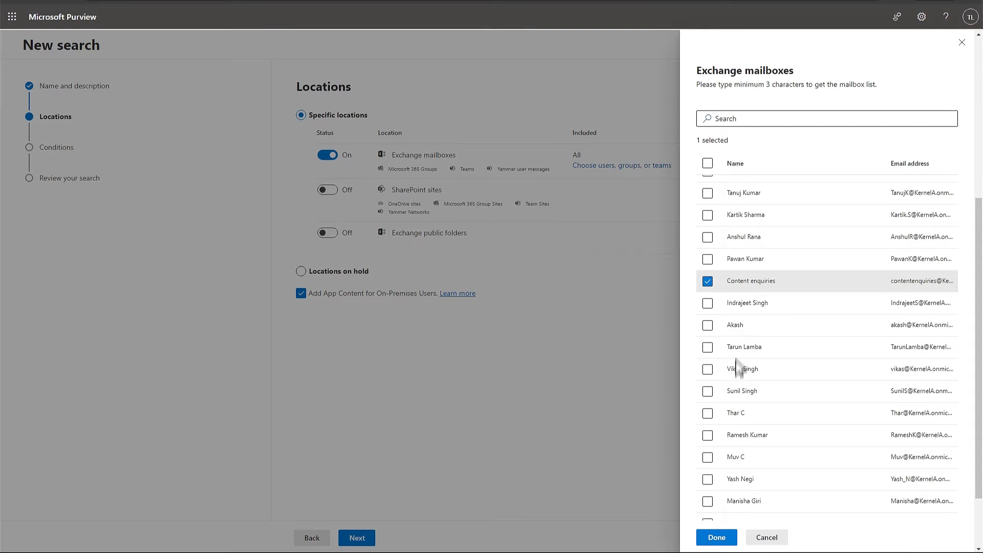
{"action": "left_click", "coordinate": [715, 537]}
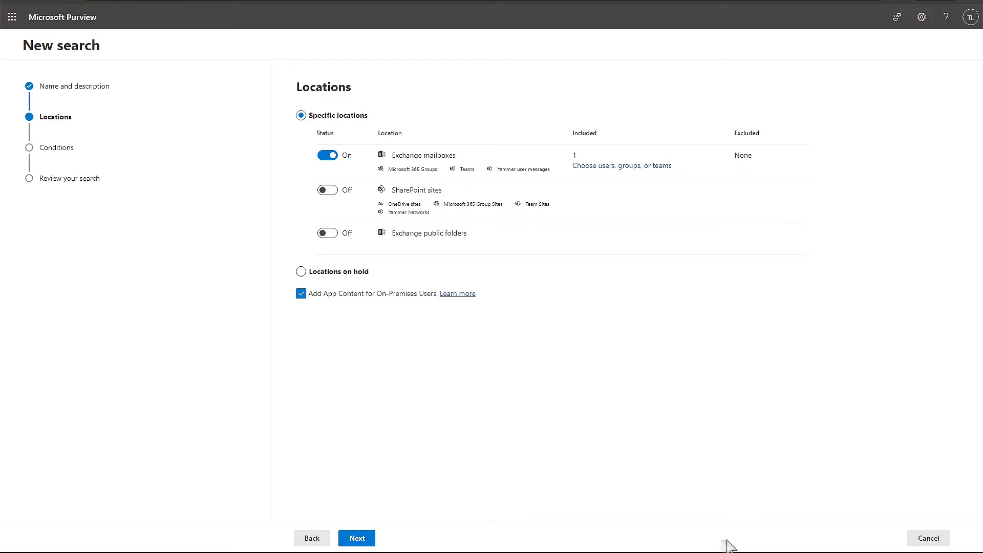
{"action": "left_click", "coordinate": [355, 538]}
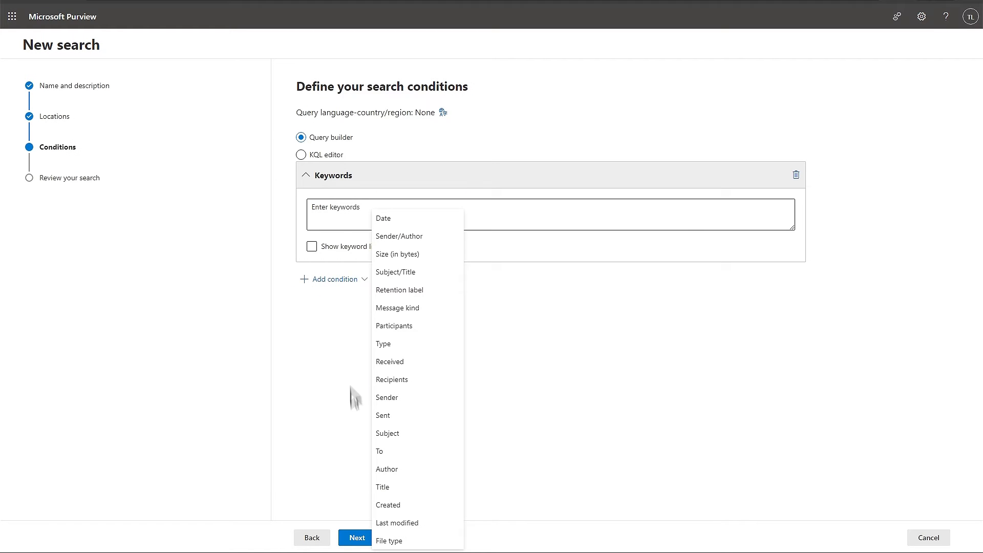
{"action": "mouse_move", "coordinate": [321, 140]}
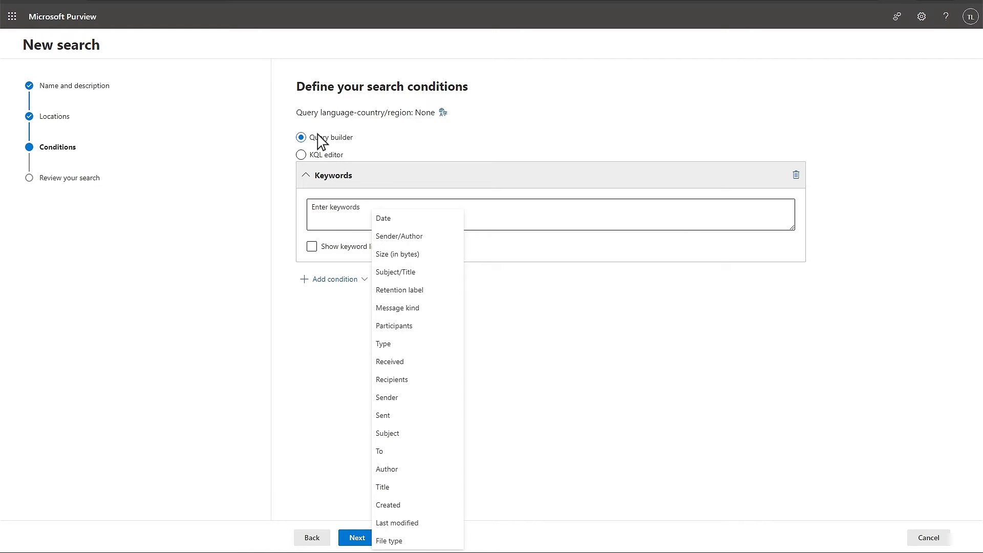
{"action": "mouse_move", "coordinate": [384, 293]}
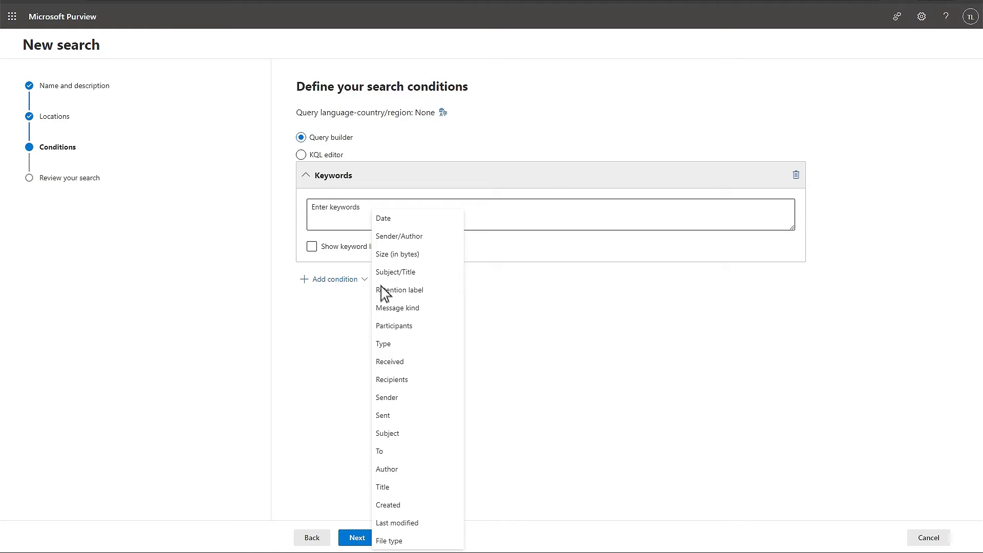
- Add a Participants 'Equals any of' condition with three users and continue to review
{"action": "left_click", "coordinate": [394, 326]}
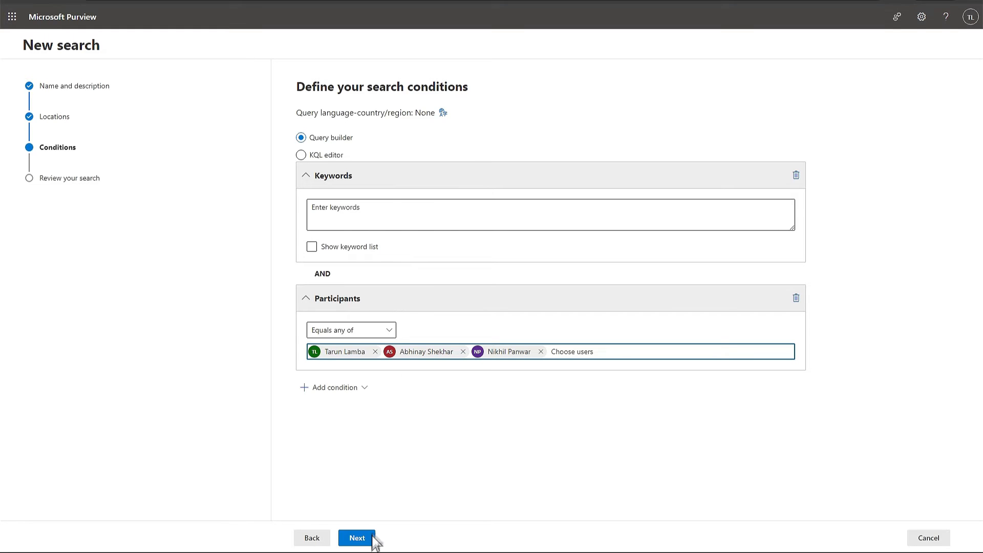
{"action": "left_click", "coordinate": [356, 538]}
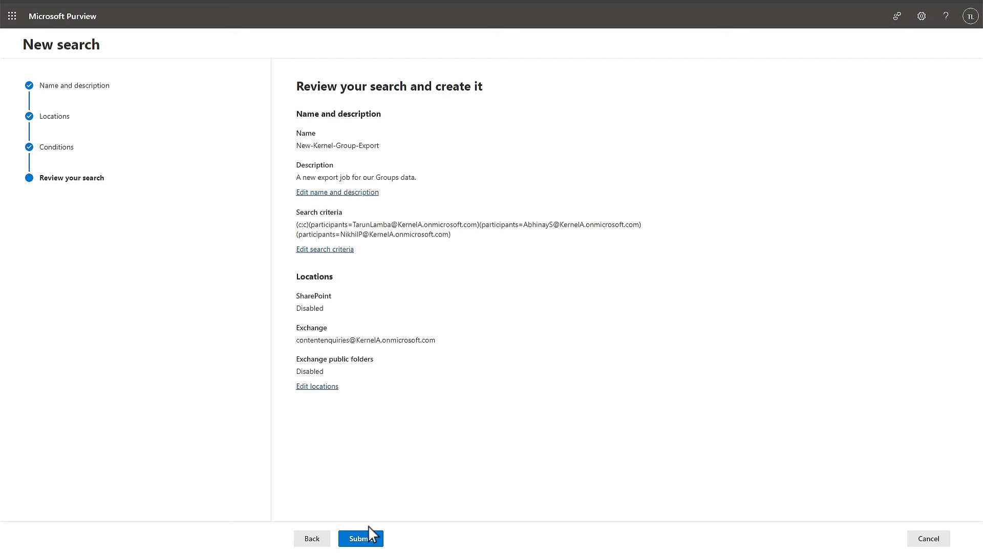
- Submit the reviewed New-Kernel-Group-Export search and close the wizard
{"action": "left_click", "coordinate": [360, 538]}
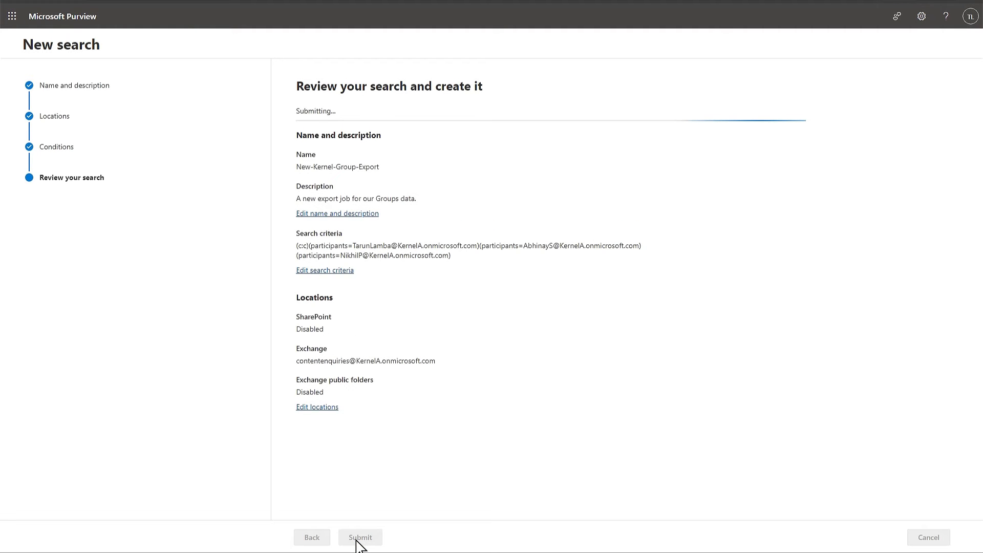
{"action": "left_click", "coordinate": [360, 537]}
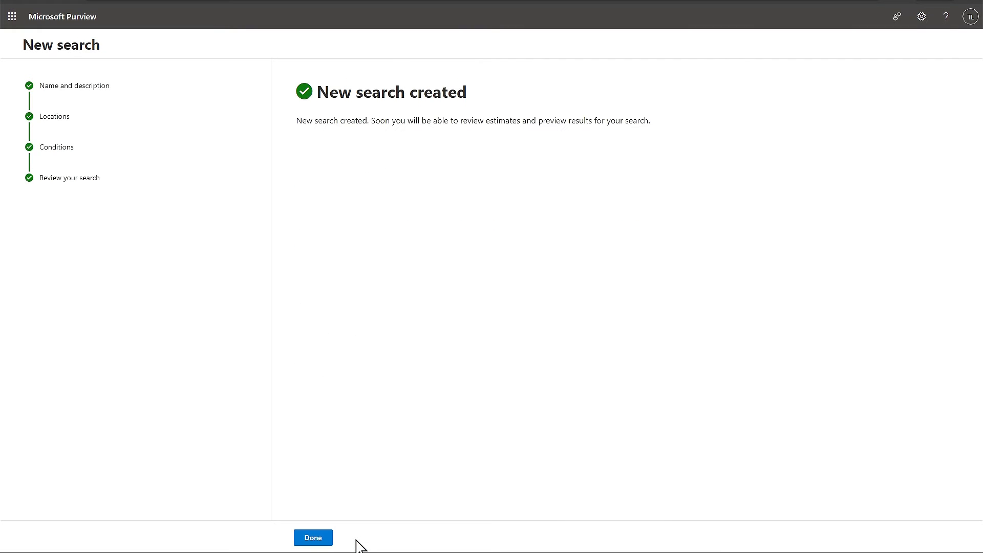
{"action": "left_click", "coordinate": [313, 537]}
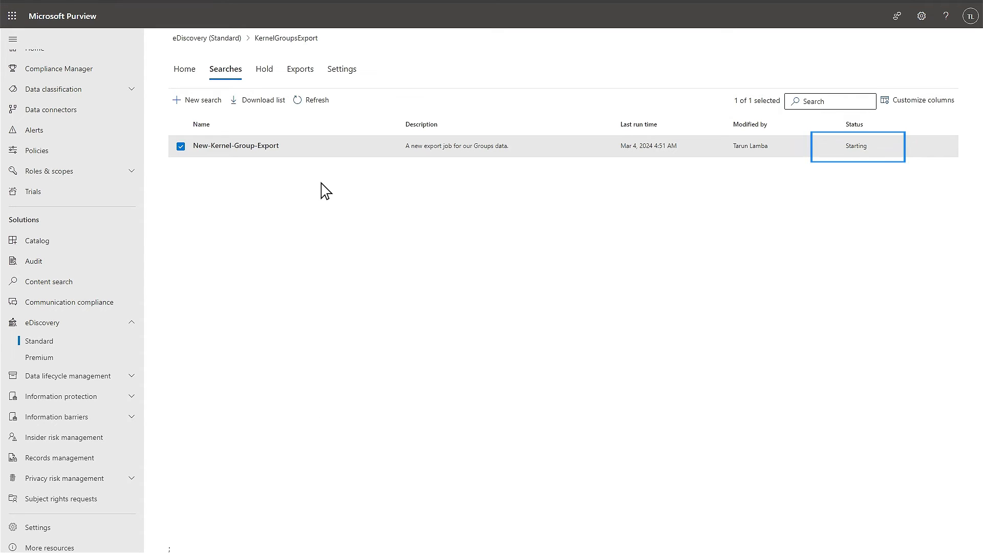
- Refresh the Searches tab until New-Kernel-Group-Export reads Completed
{"action": "left_click", "coordinate": [317, 100]}
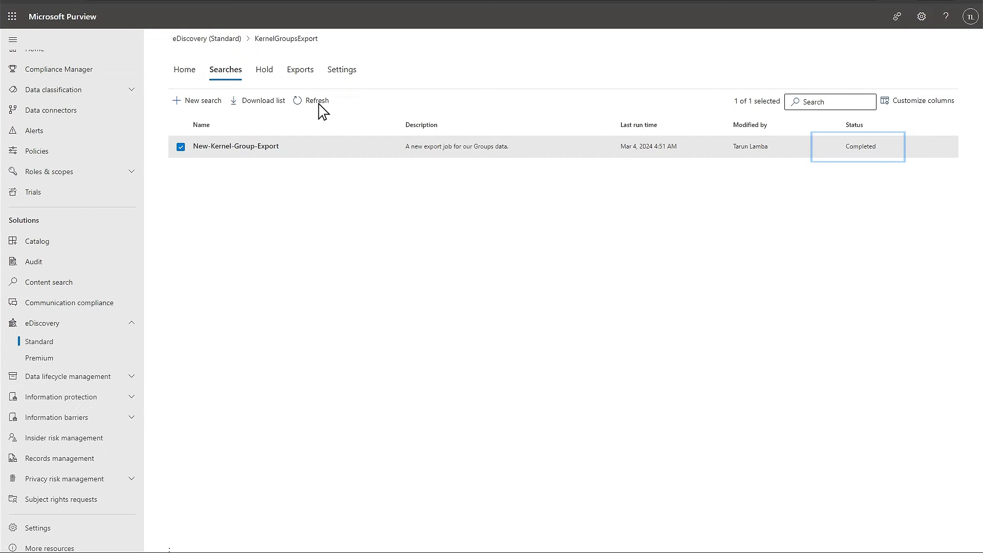
- Open New-Kernel-Group-Export details (202 items, one mailbox) and its Actions menu
{"action": "left_click", "coordinate": [235, 146]}
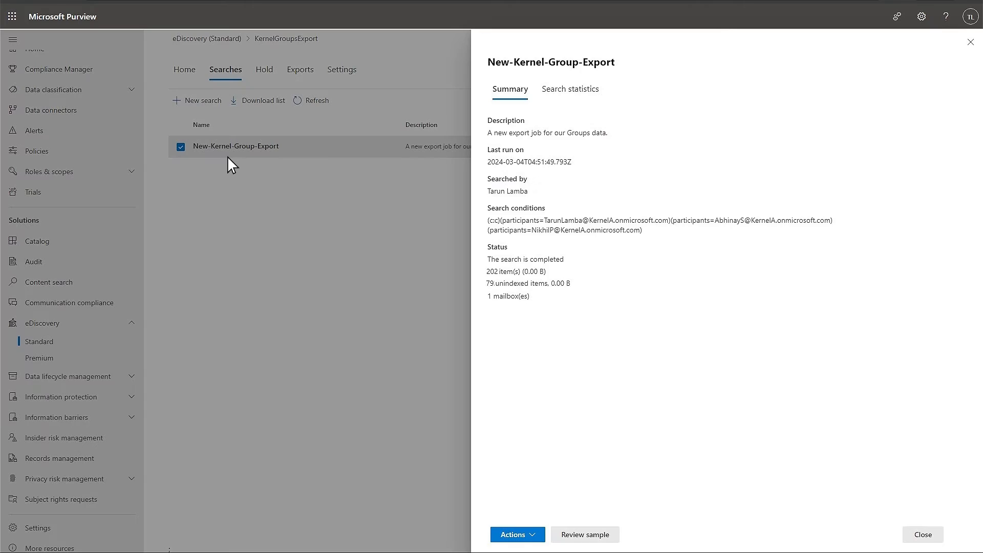
{"action": "mouse_move", "coordinate": [556, 238]}
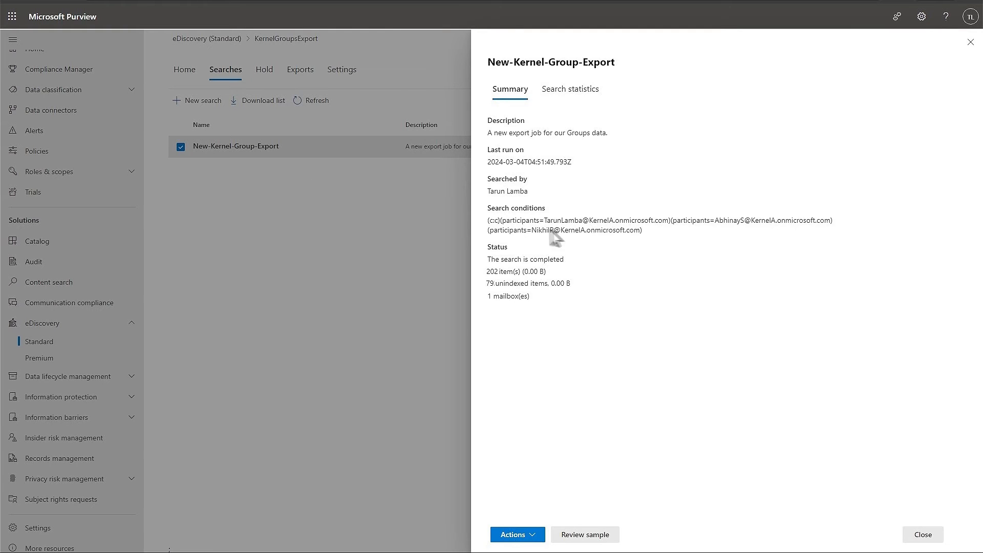
{"action": "mouse_move", "coordinate": [517, 533]}
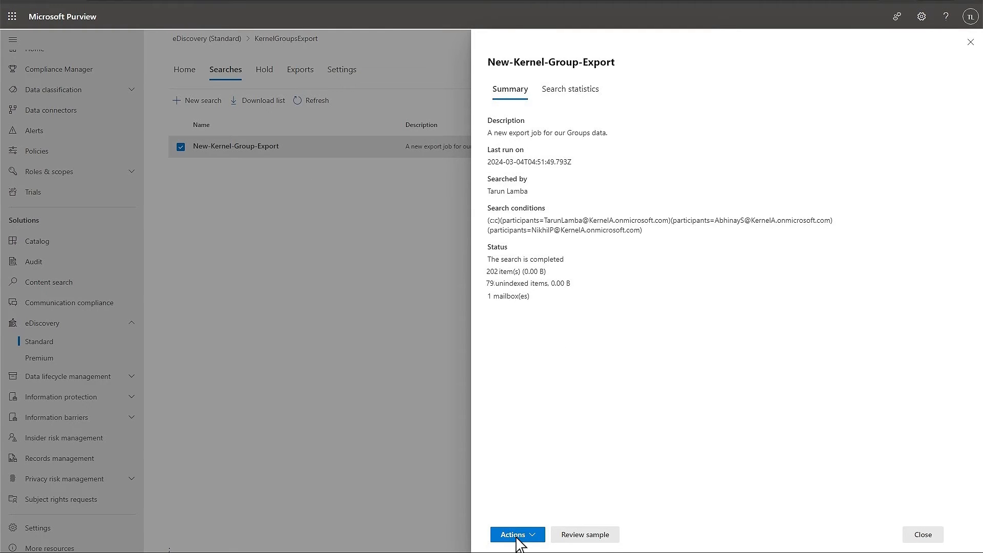
{"action": "left_click", "coordinate": [513, 534]}
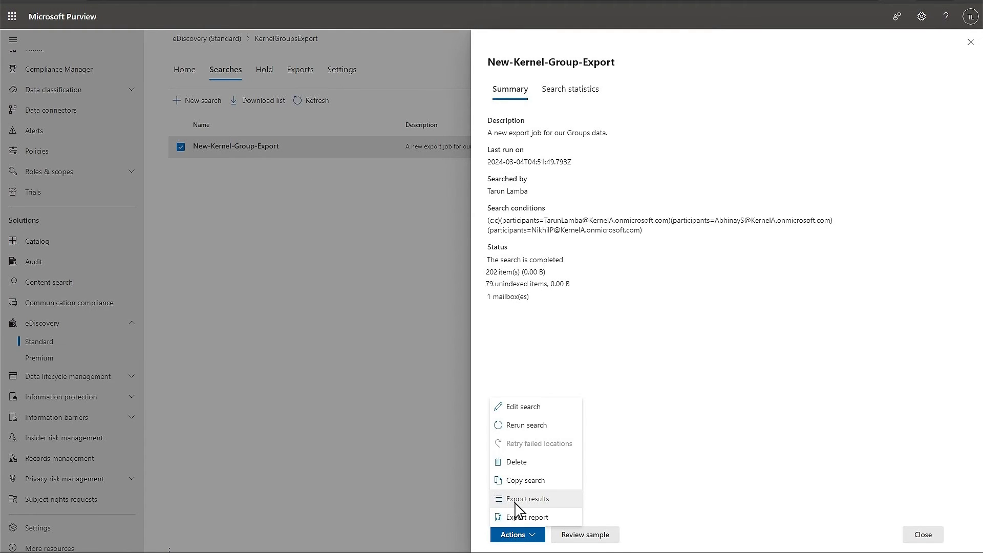
- Export results as one PST per mailbox and open the export job's details
{"action": "left_click", "coordinate": [527, 498]}
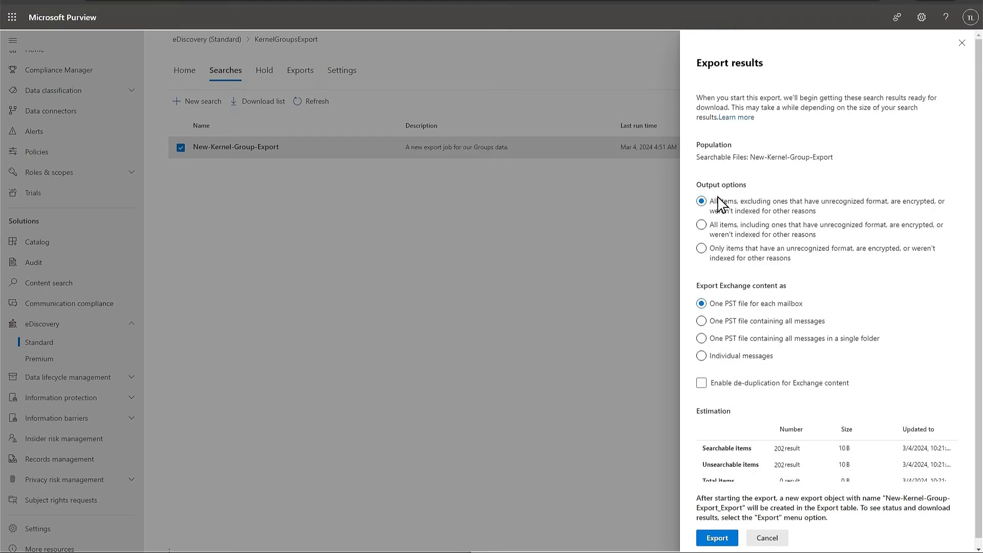
{"action": "mouse_move", "coordinate": [737, 312]}
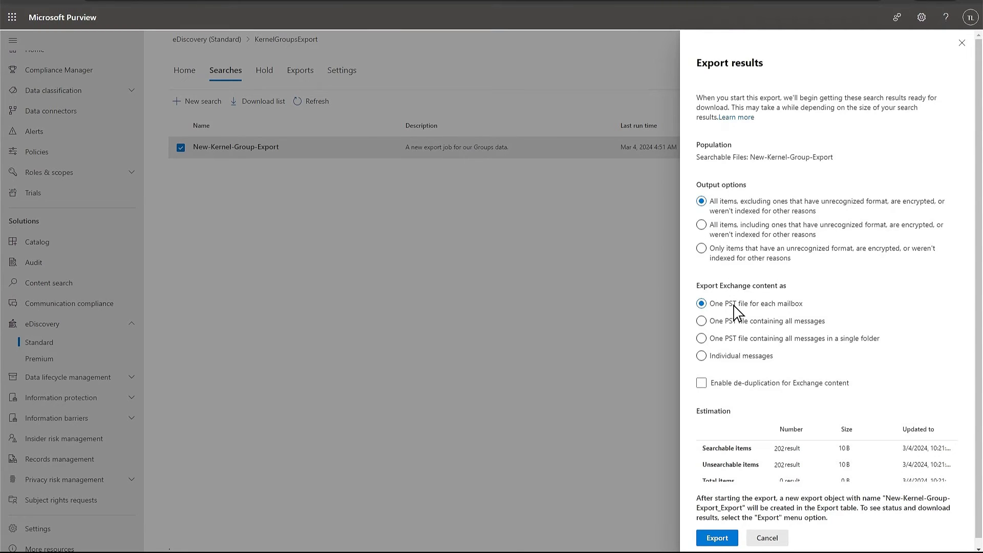
{"action": "left_click", "coordinate": [715, 537]}
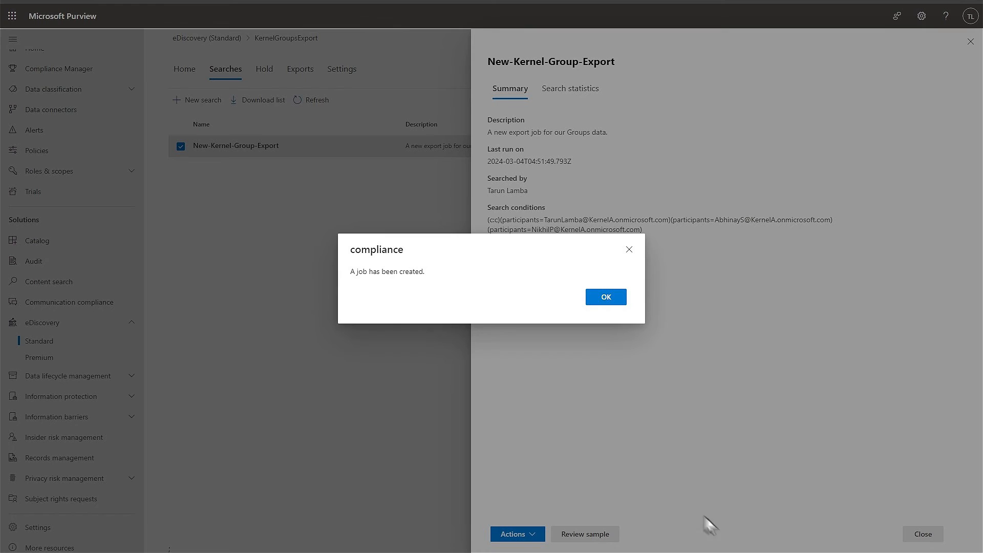
{"action": "mouse_move", "coordinate": [405, 297]}
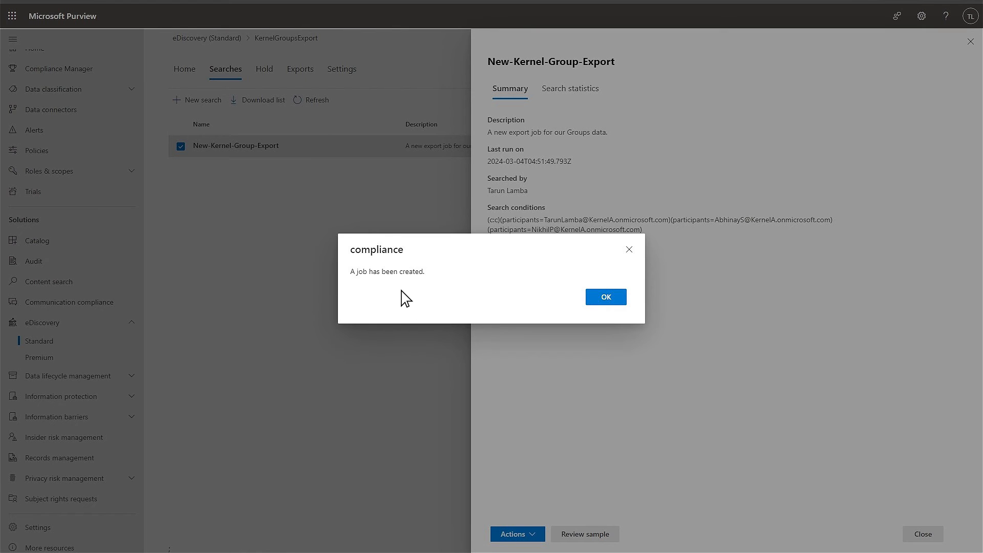
{"action": "left_click", "coordinate": [604, 296]}
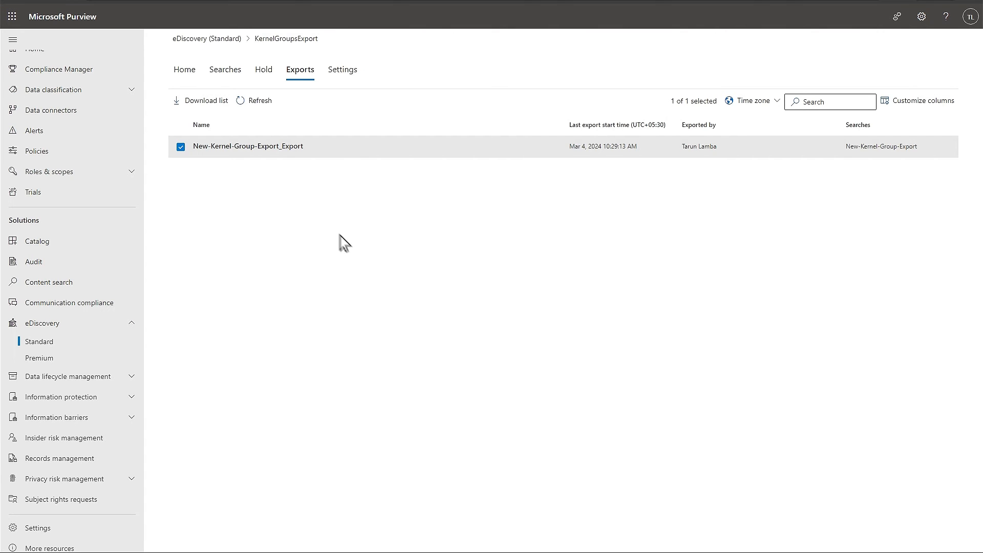
{"action": "mouse_move", "coordinate": [257, 165]}
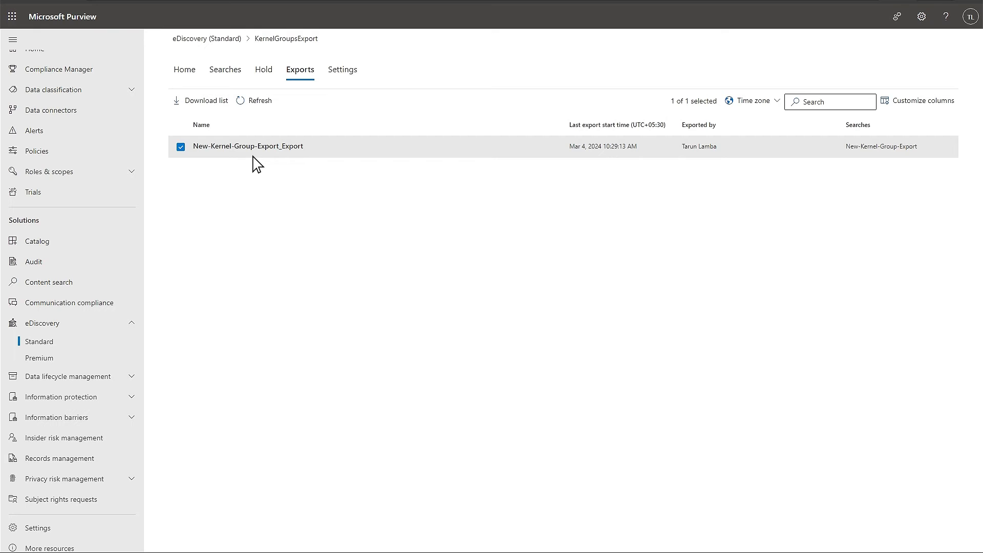
{"action": "left_click", "coordinate": [247, 146]}
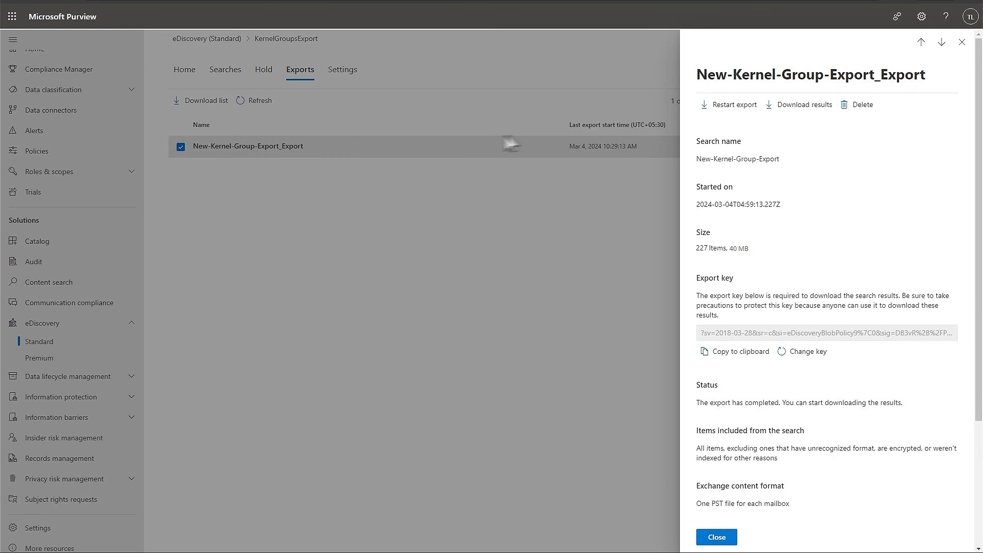
- Download the export results and approve installing the eDiscovery Export Tool
{"action": "left_click", "coordinate": [804, 104]}
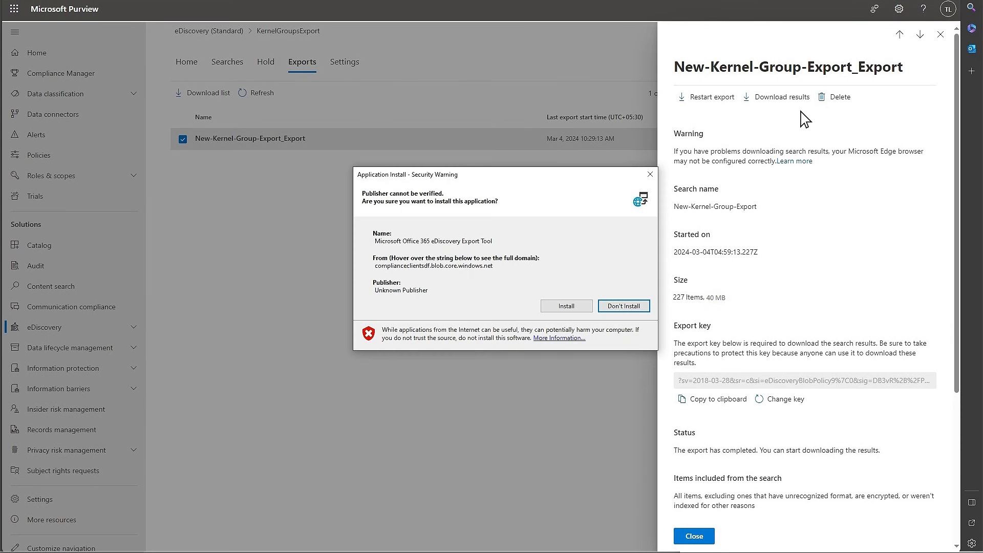
{"action": "mouse_move", "coordinate": [468, 229]}
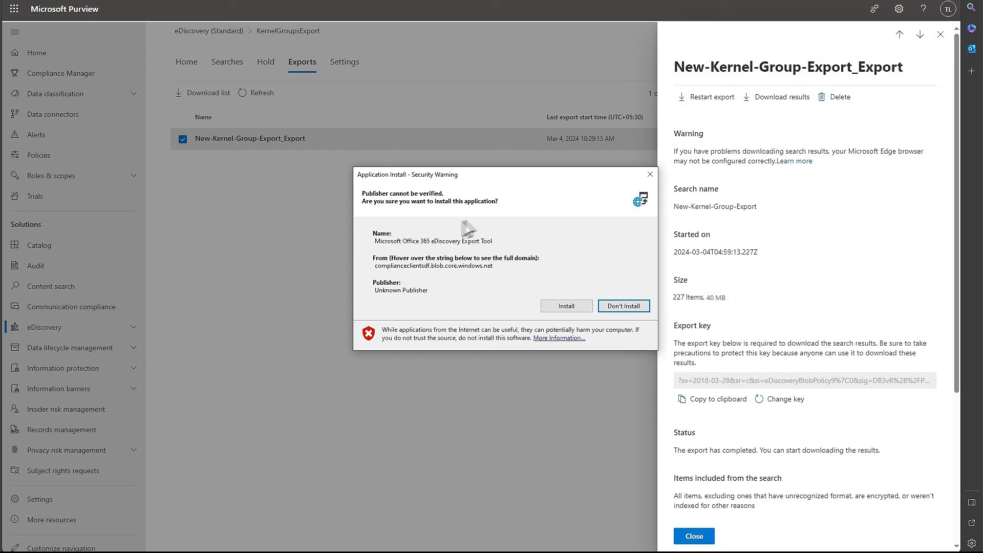
{"action": "mouse_move", "coordinate": [489, 255]}
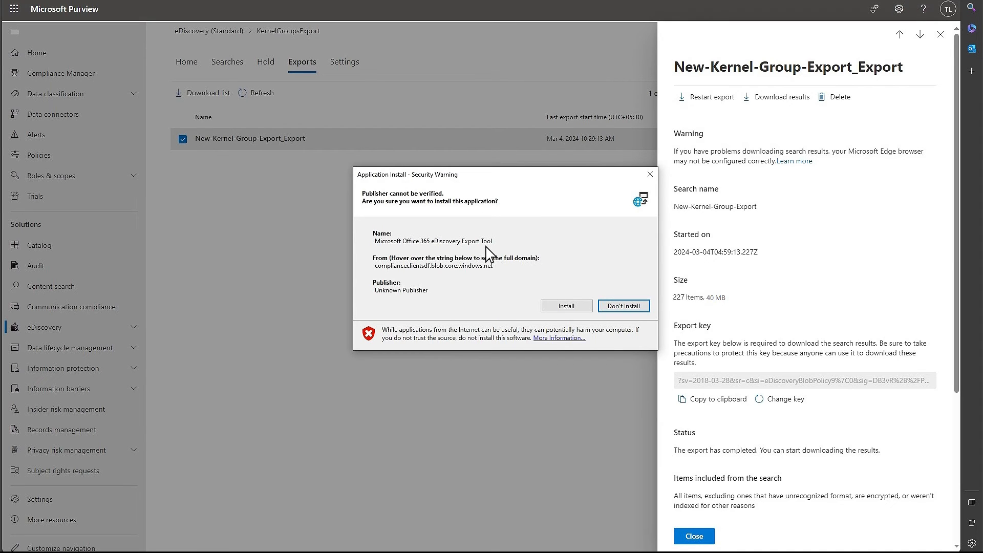
{"action": "mouse_move", "coordinate": [572, 318]}
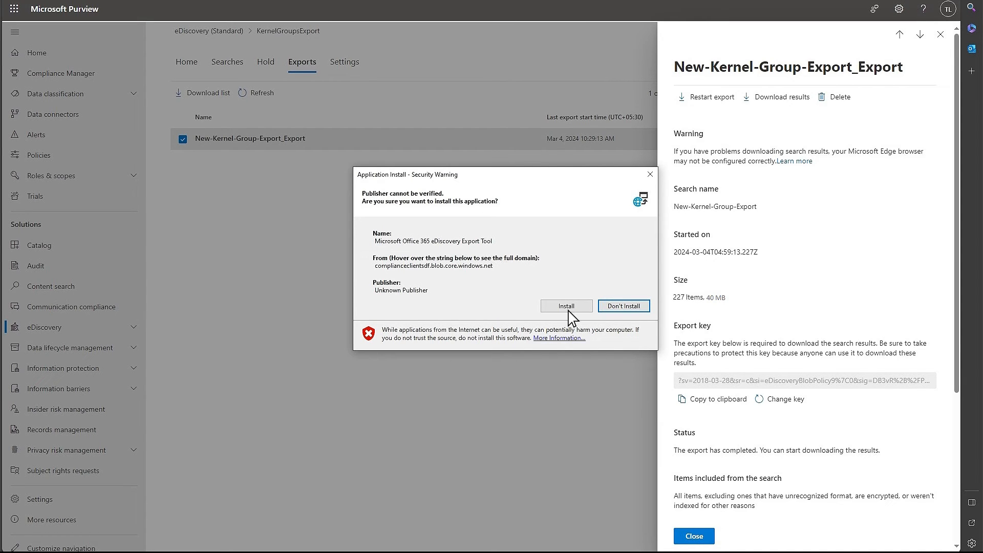
{"action": "left_click", "coordinate": [565, 306]}
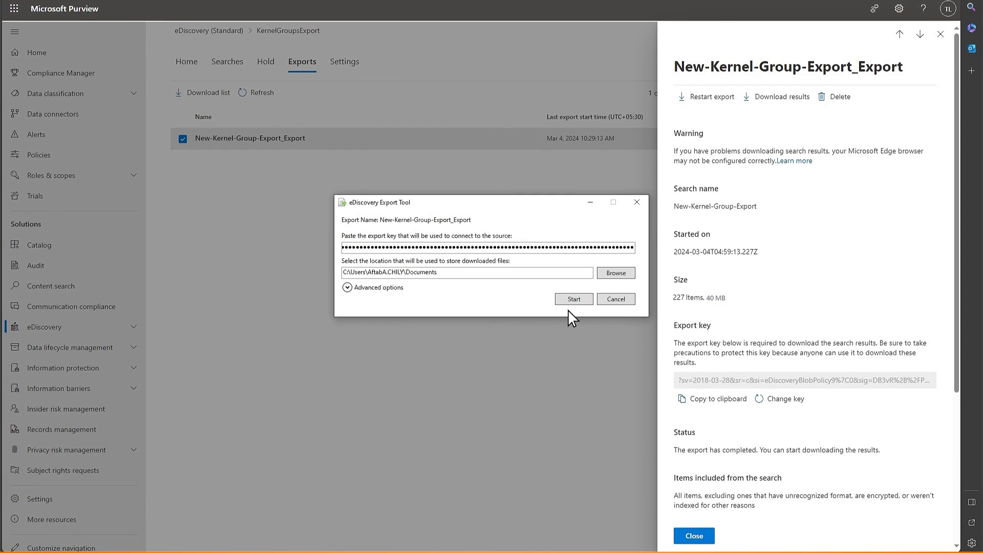
{"action": "mouse_move", "coordinate": [431, 252]}
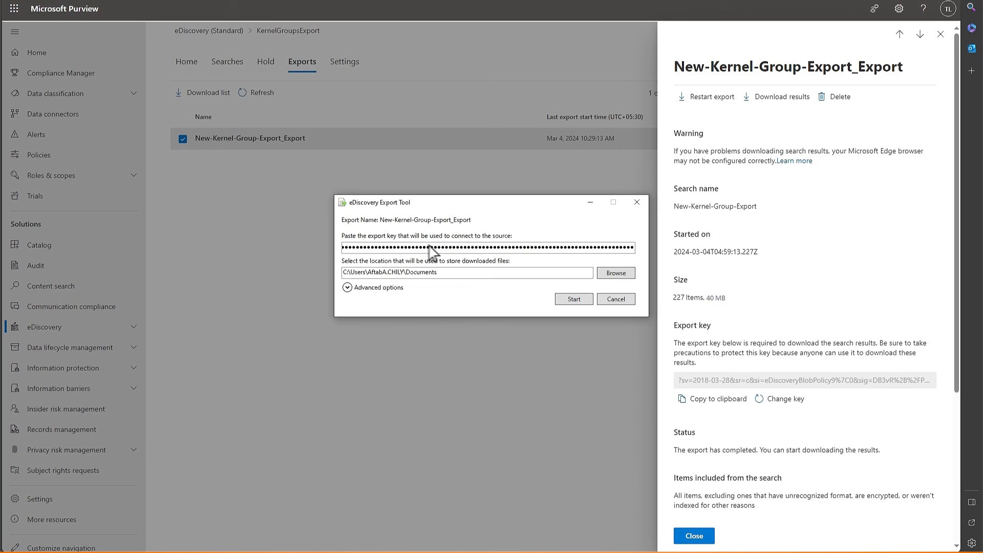
{"action": "mouse_move", "coordinate": [583, 277]}
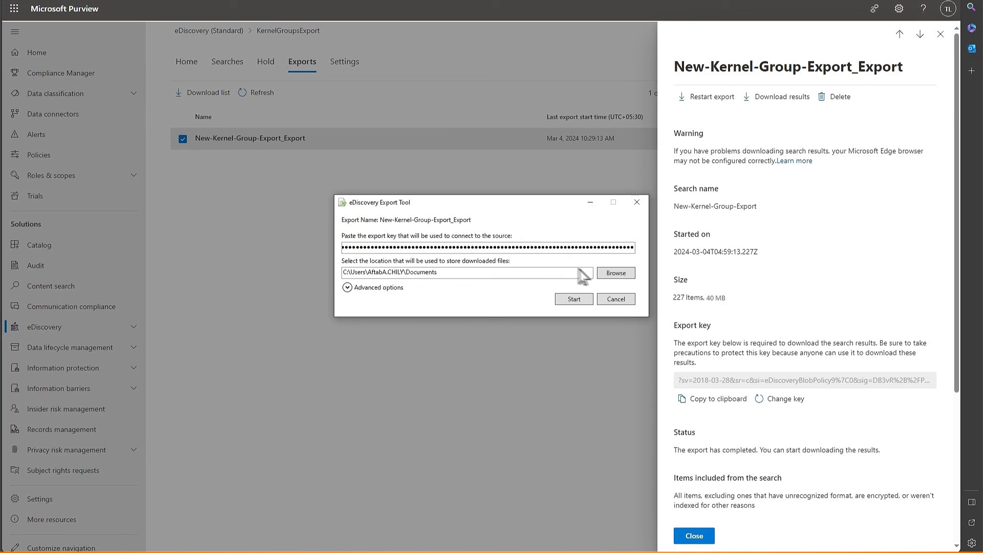
{"action": "mouse_move", "coordinate": [623, 287]}
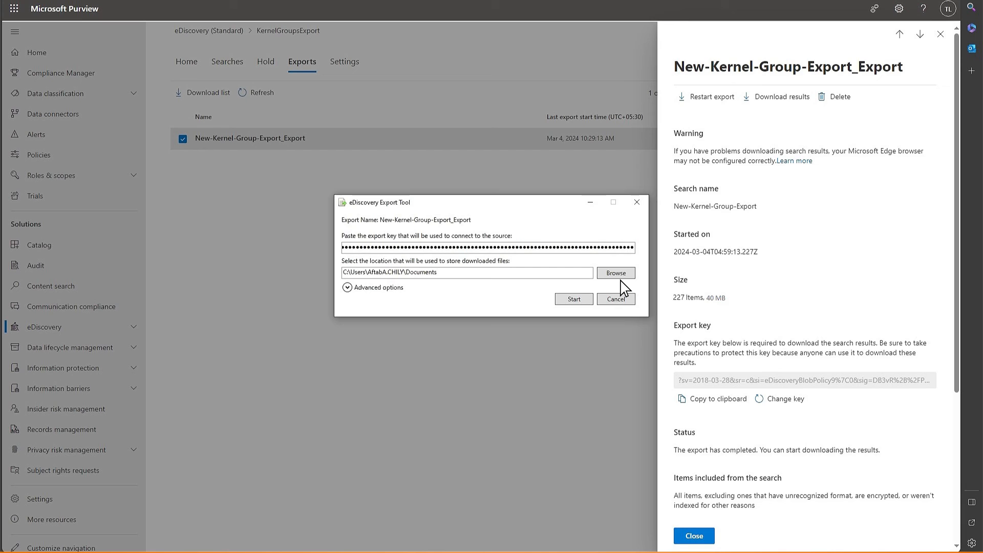
- Start downloading New-Kernel-Group-Export_Export into the Documents folder and let it complete
{"action": "left_click", "coordinate": [572, 299]}
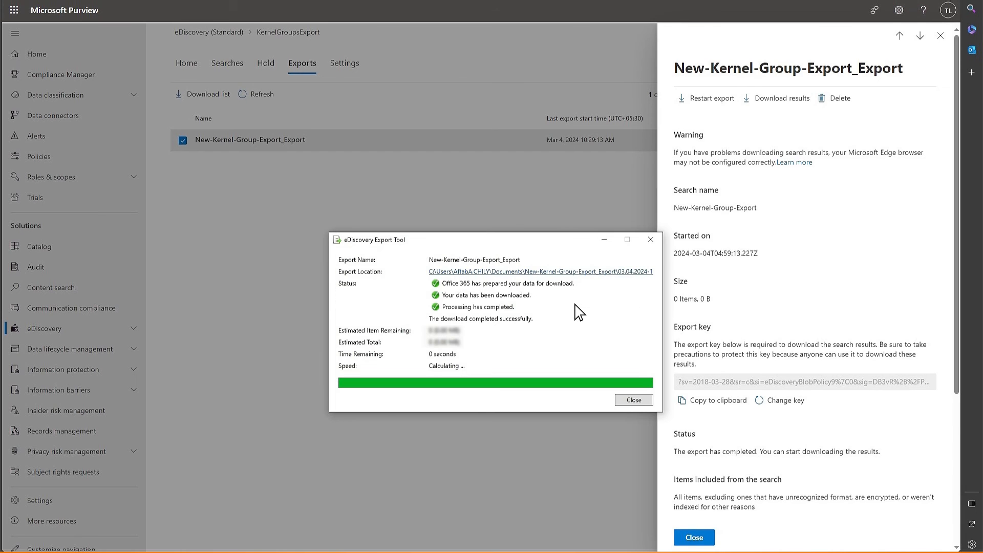